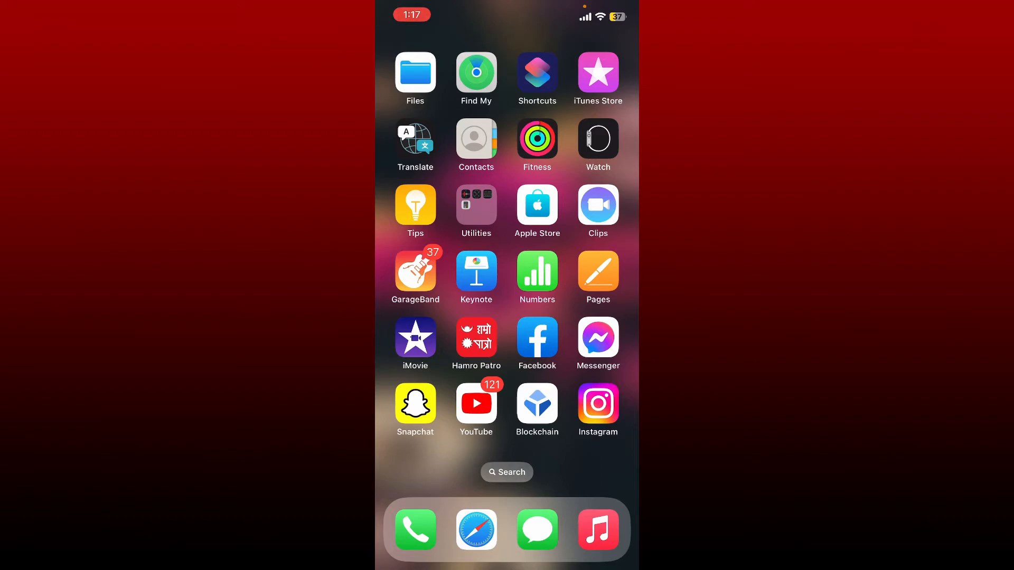
- Launch the Discord app from the next home screen page
{"action": "scroll", "scroll_direction": "left", "scroll_amount": 3}
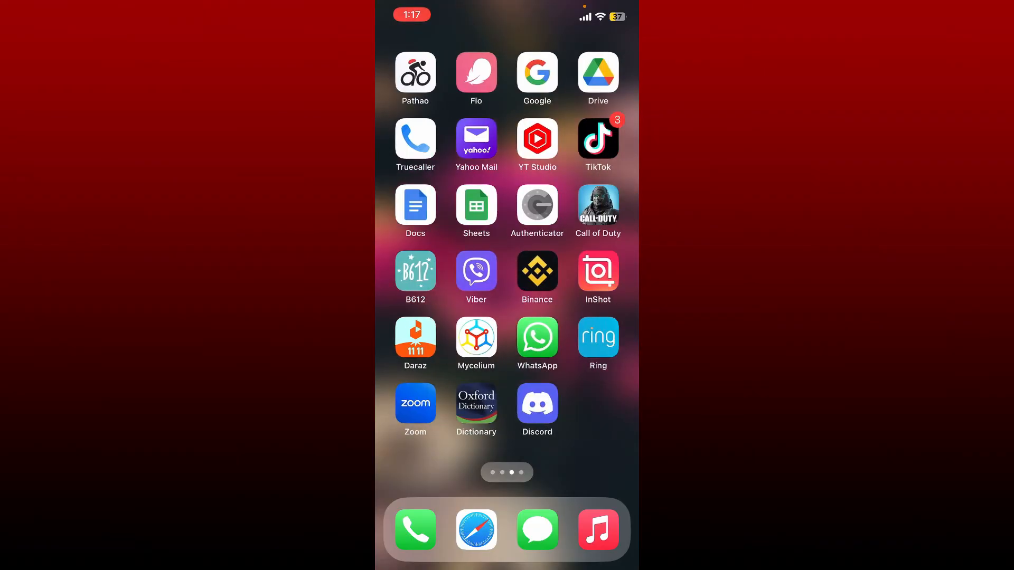
{"action": "left_click", "coordinate": [537, 402]}
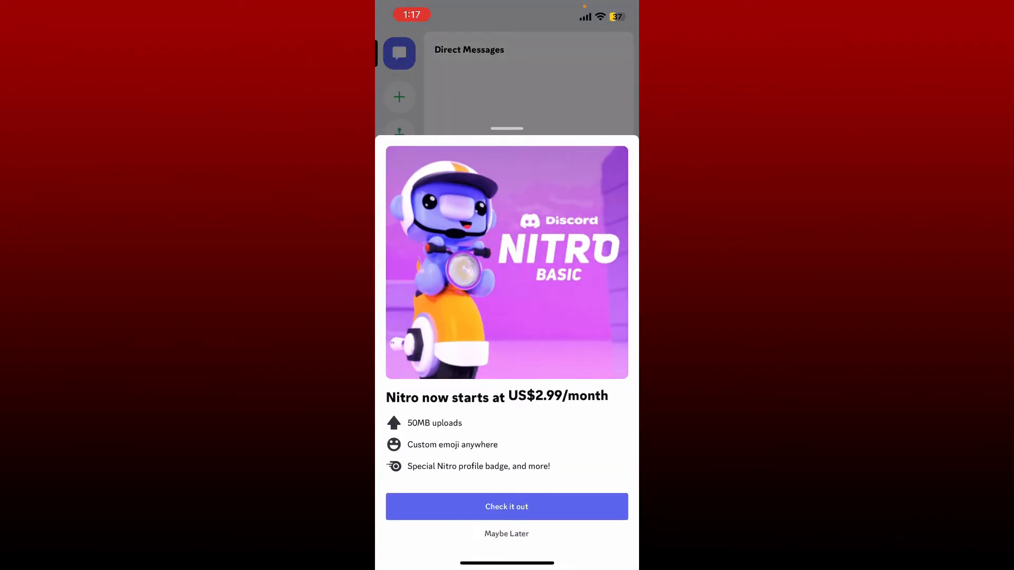
- Choose Maybe Later on the Nitro offer, then open profile Account settings and start email verification
{"action": "left_click", "coordinate": [506, 533]}
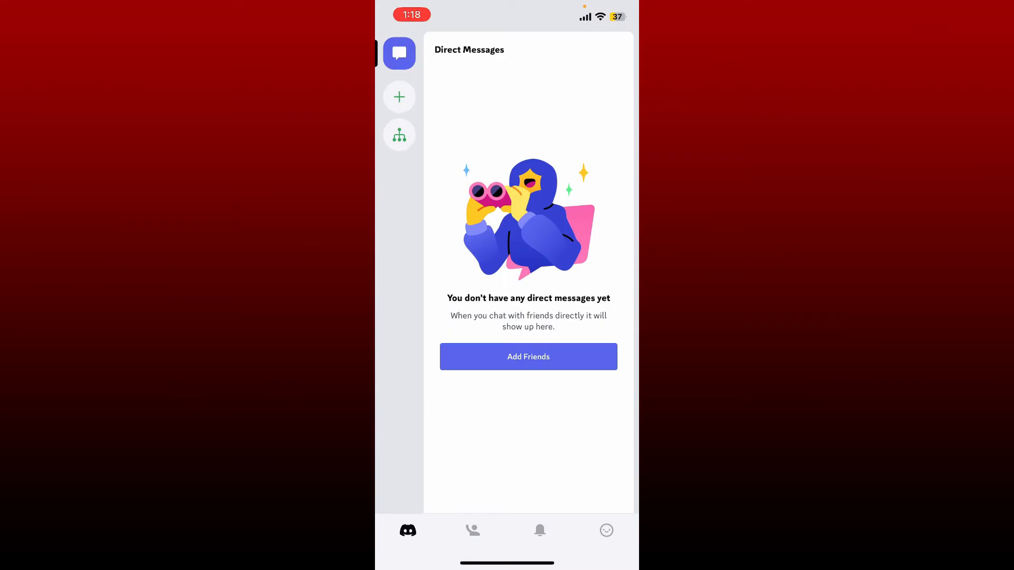
{"action": "left_click", "coordinate": [606, 530]}
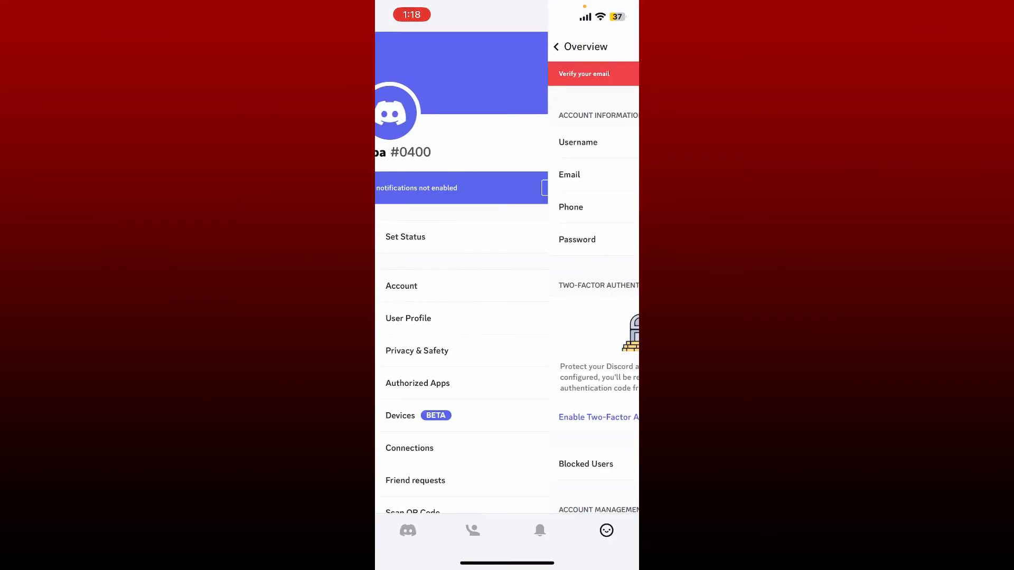
{"action": "left_click", "coordinate": [401, 286]}
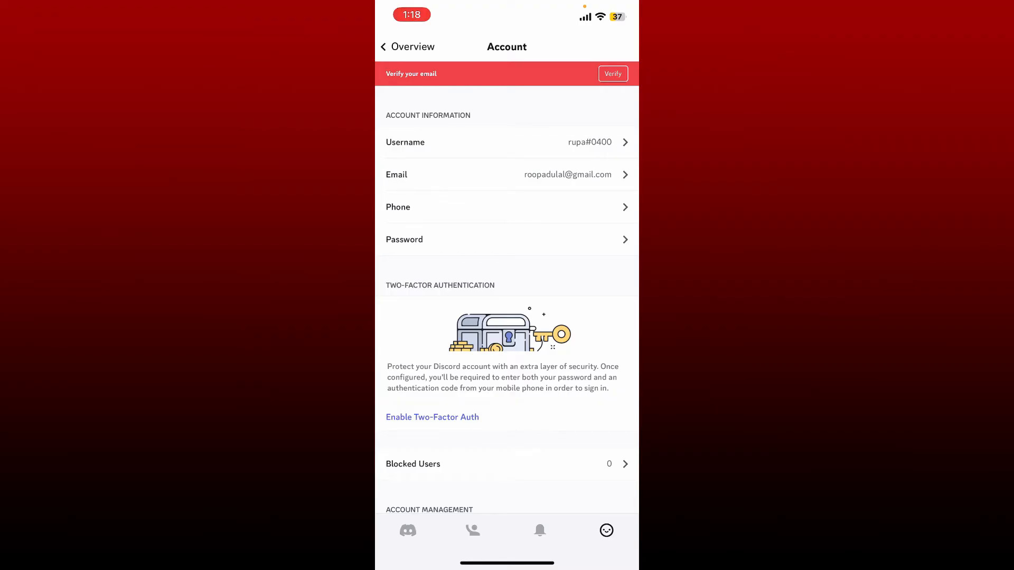
{"action": "left_click", "coordinate": [612, 73]}
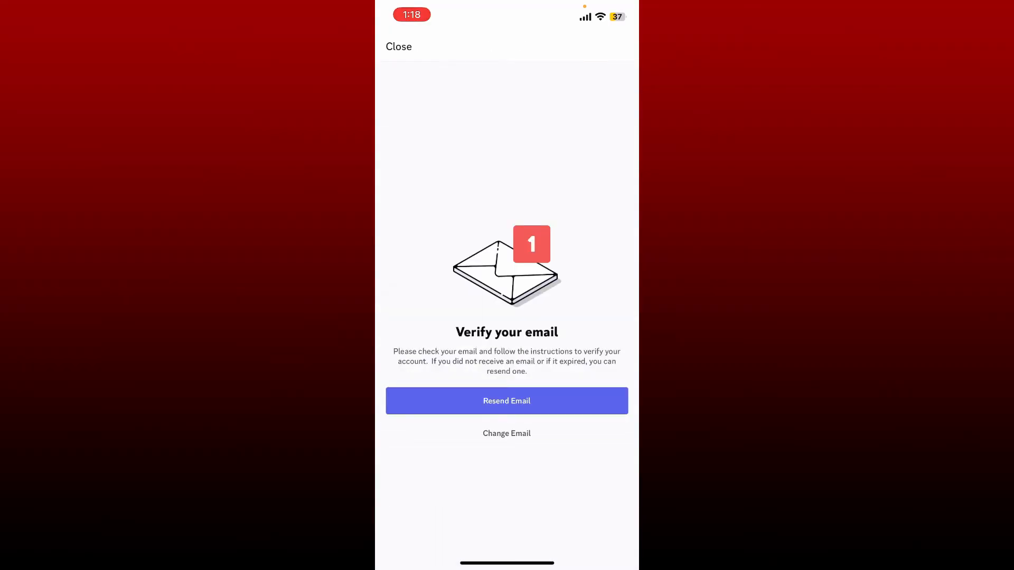
- Open the 'Verify Email Address for Discord' message in Gmail and follow its link in Chrome
{"action": "left_click", "coordinate": [398, 45]}
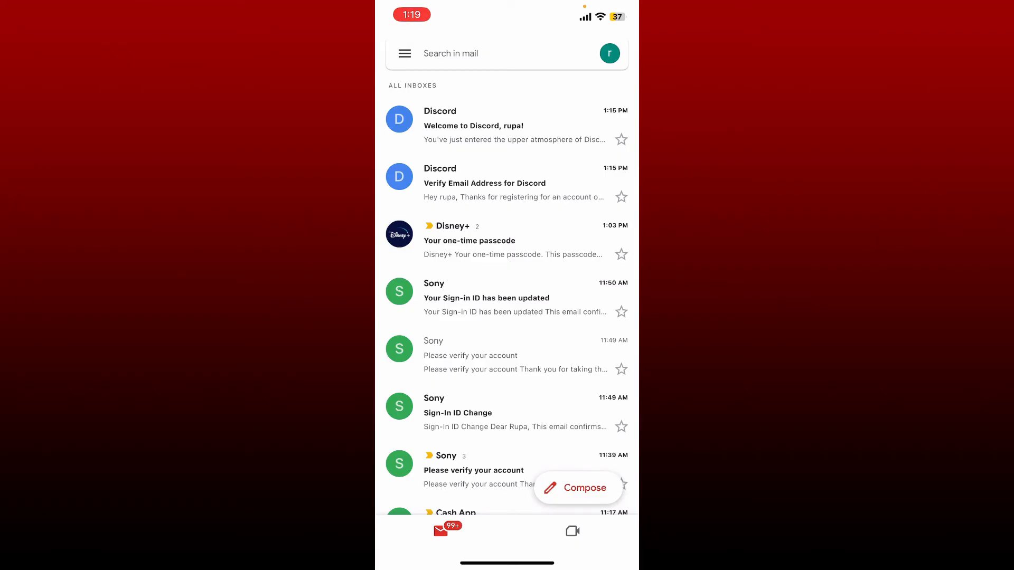
{"action": "left_click", "coordinate": [485, 183]}
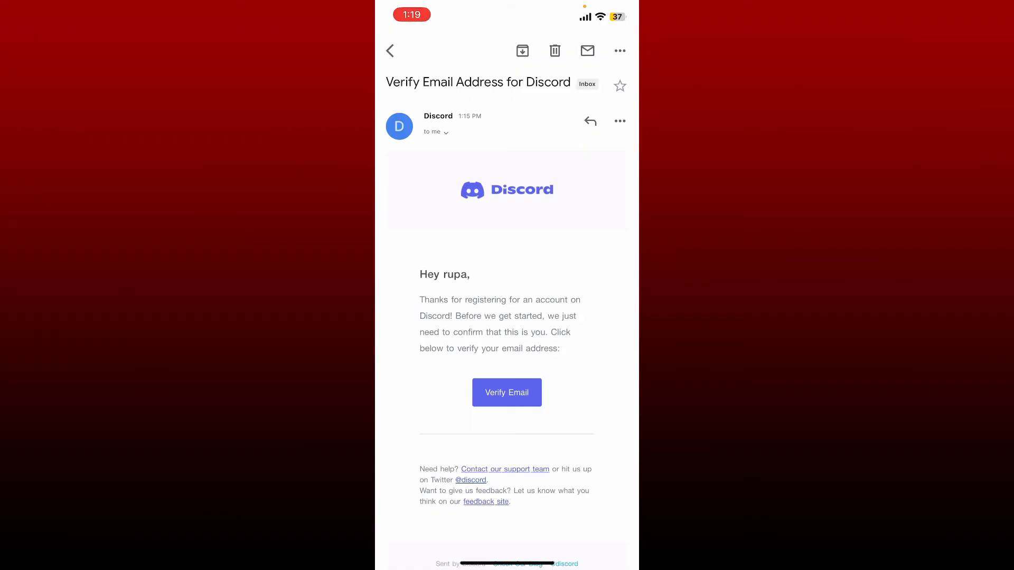
{"action": "left_click", "coordinate": [506, 392]}
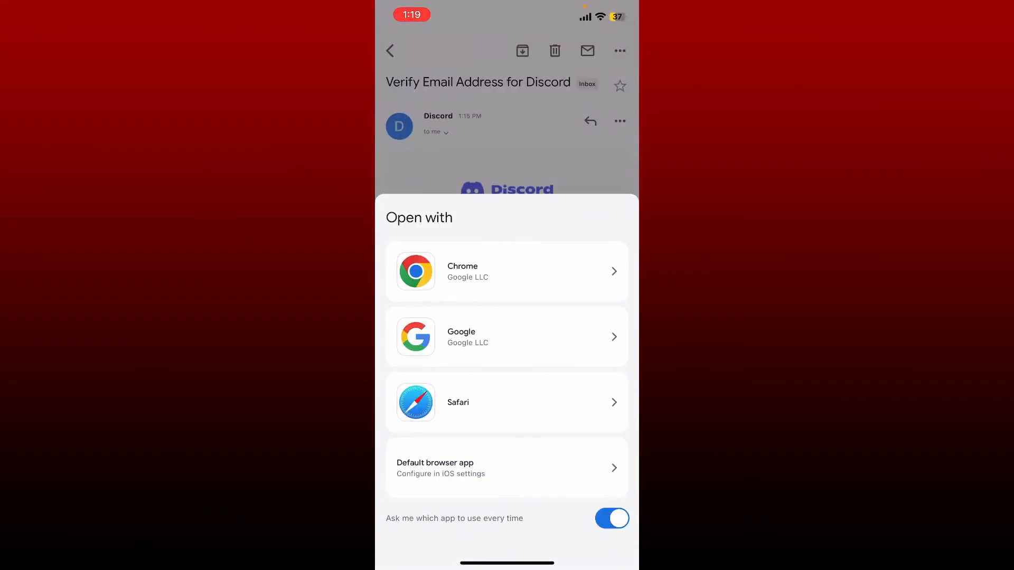
{"action": "left_click", "coordinate": [506, 402]}
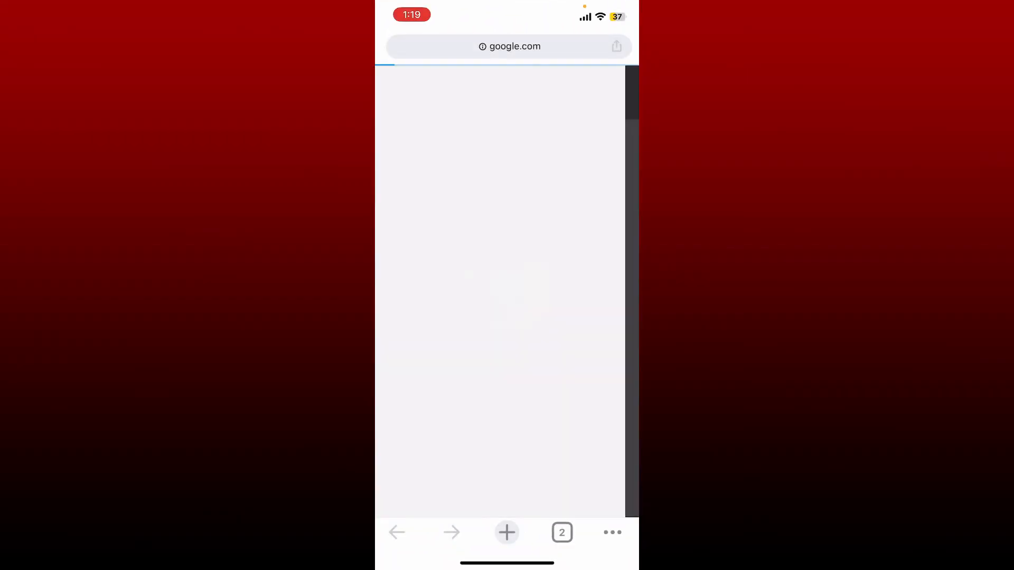